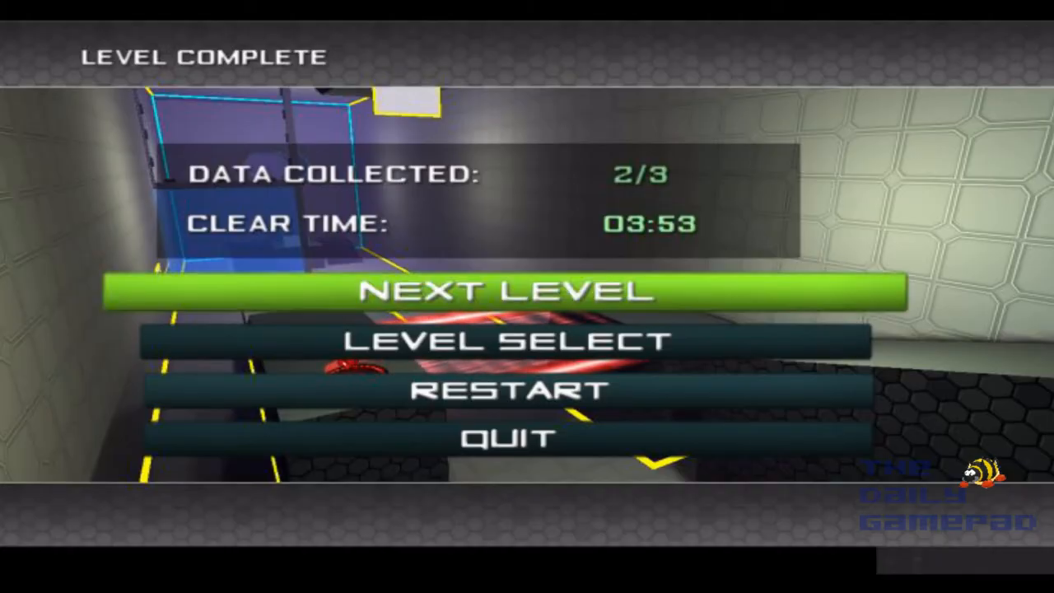
- Leave the Level Complete results (2/3 data, 03:53) and start the next level
left_click(511, 290)
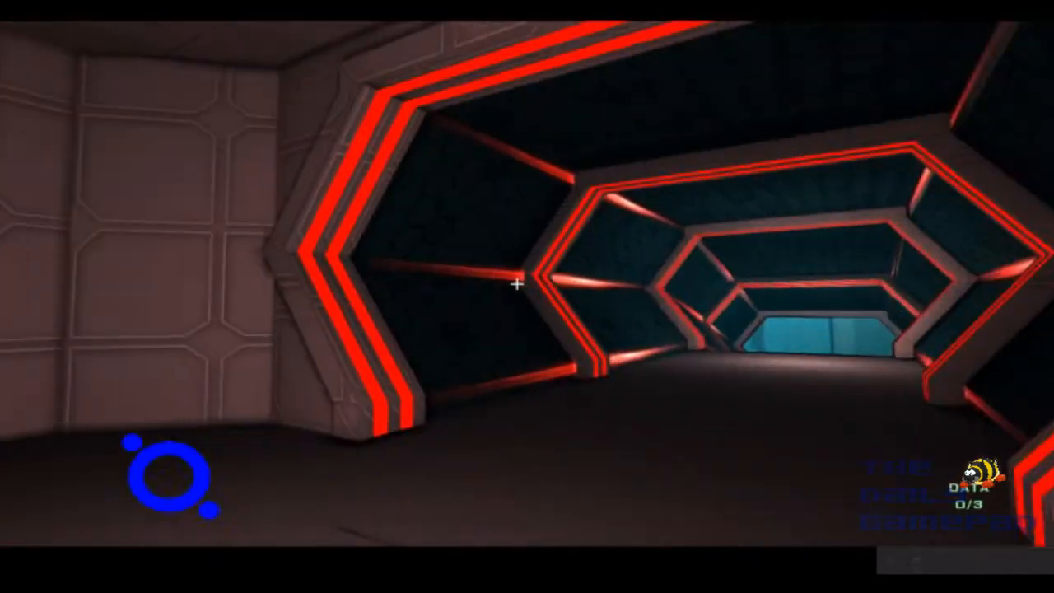
mouse_move(515, 286)
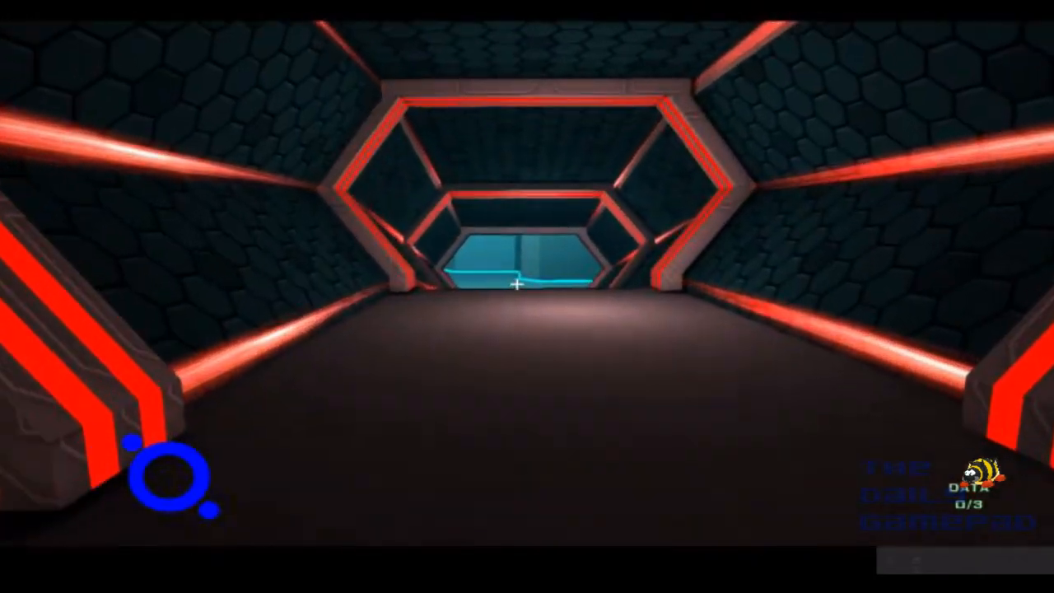